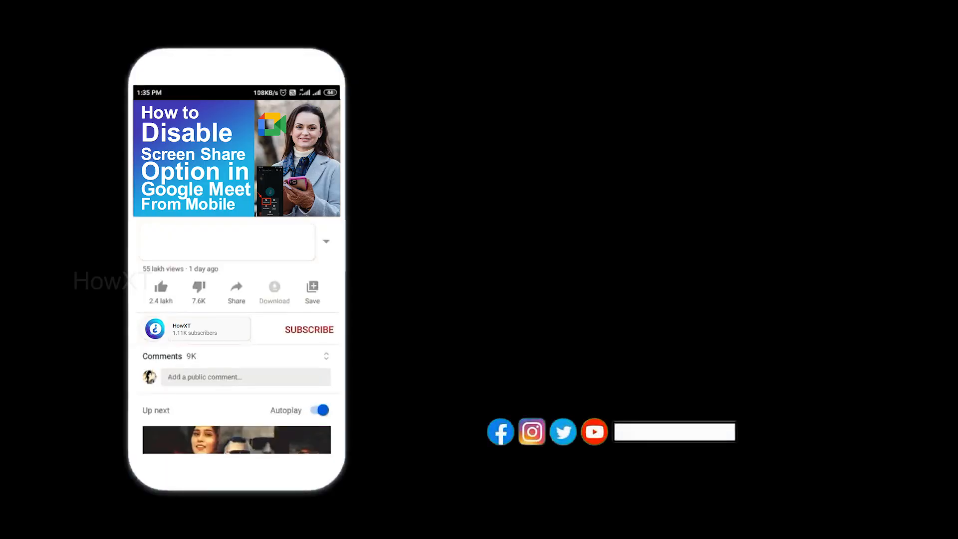
- Start an instant meeting from the Google Meet home page
click(309, 329)
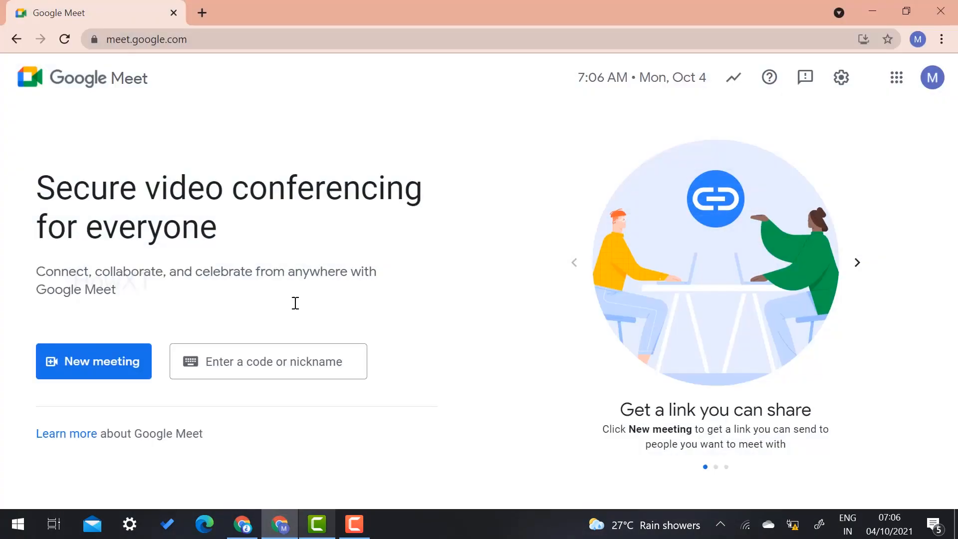
mouse_move(122, 367)
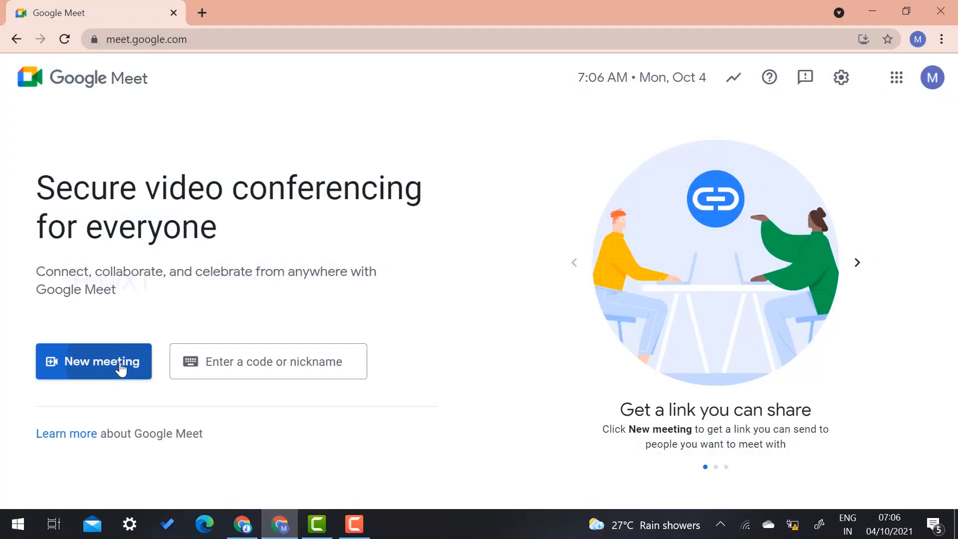
click(94, 361)
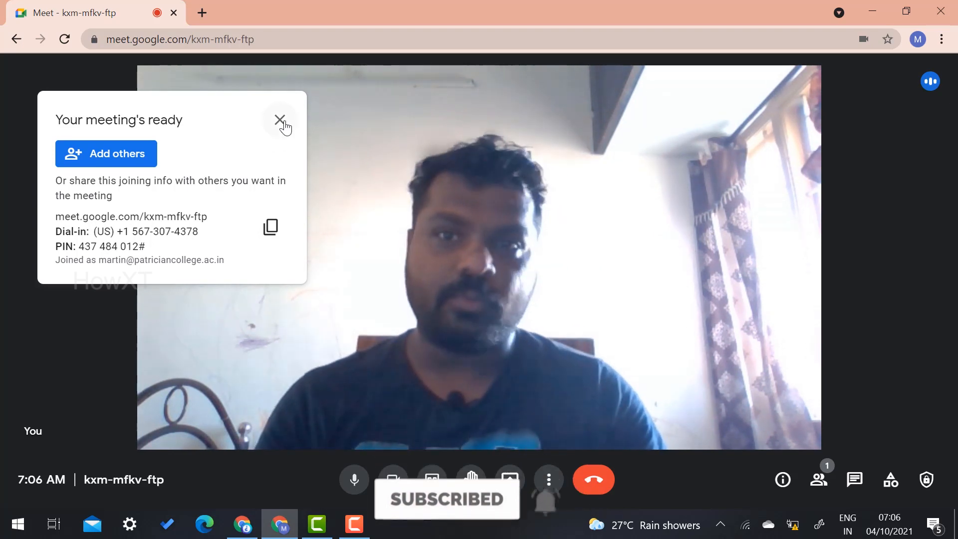
- Invite the first contact matching 'john' into the meeting via Add others
click(105, 153)
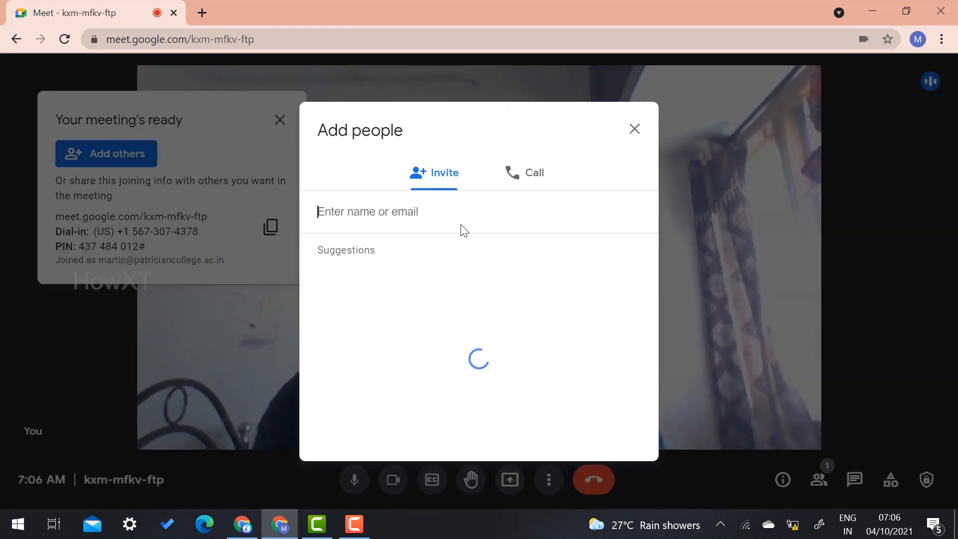
text(john)
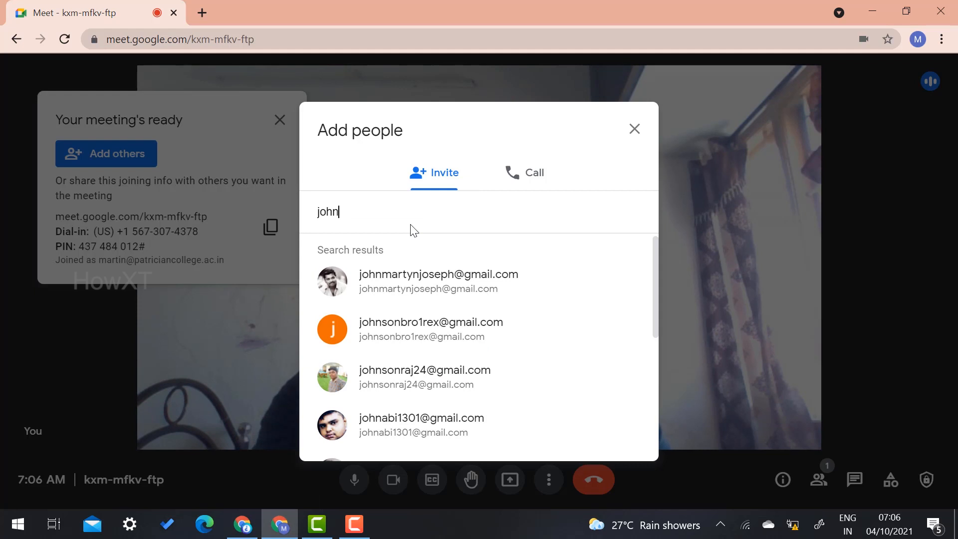
click(439, 282)
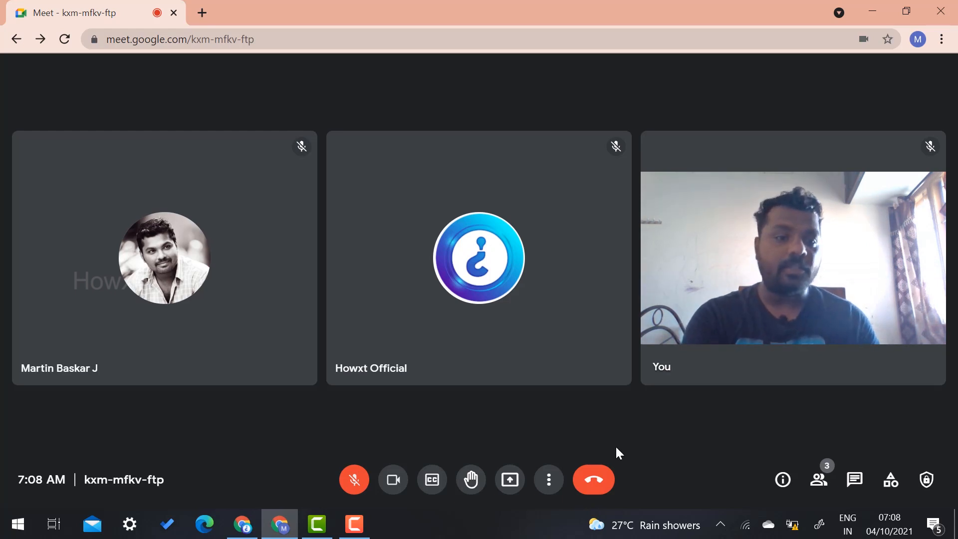
mouse_move(818, 482)
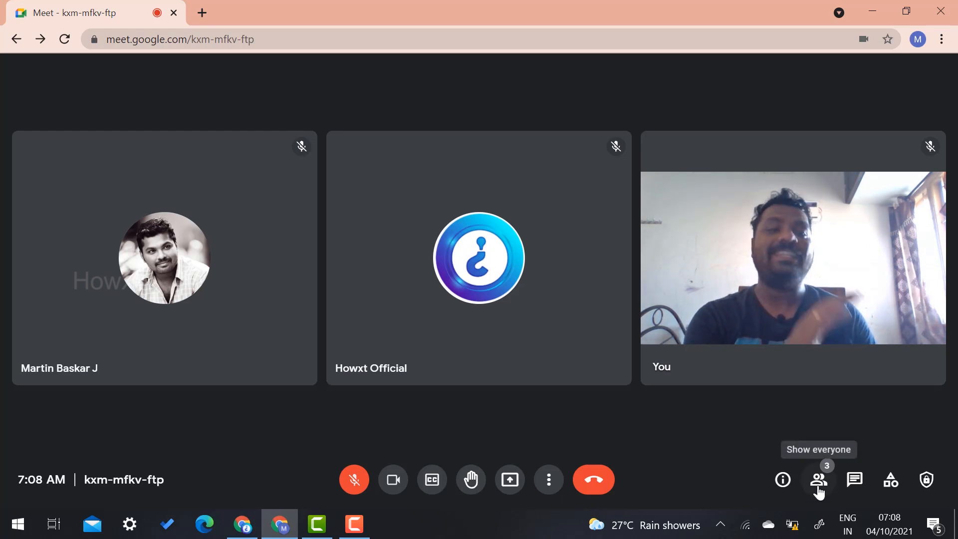
click(818, 479)
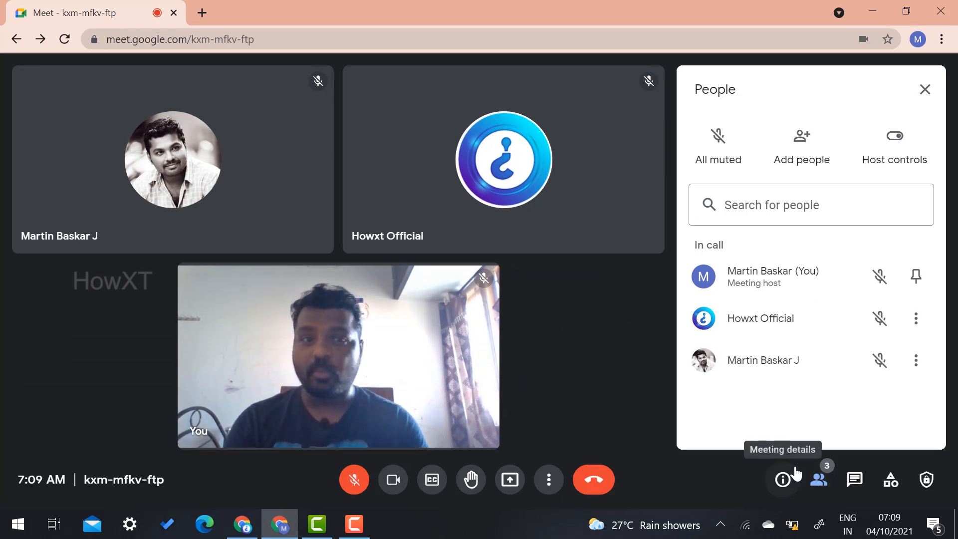
mouse_move(778, 304)
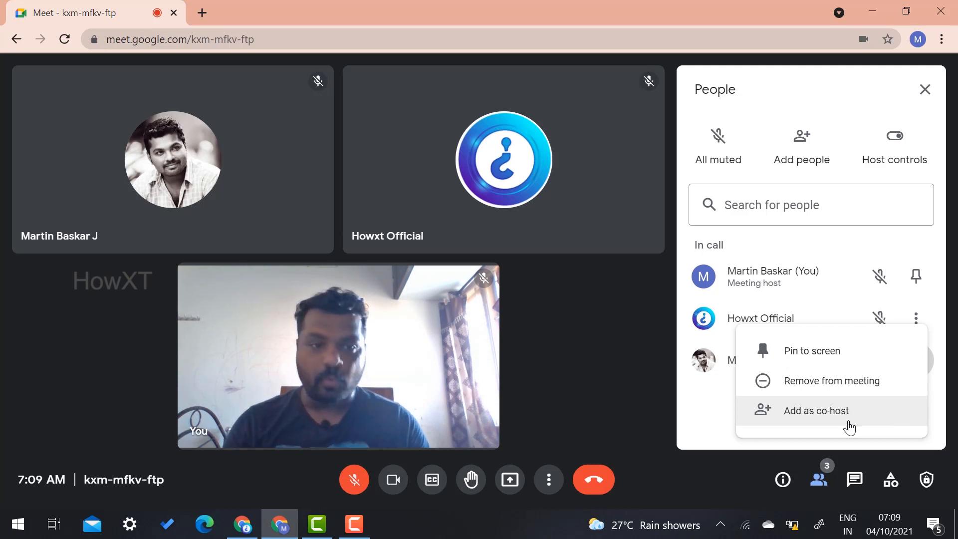
click(817, 411)
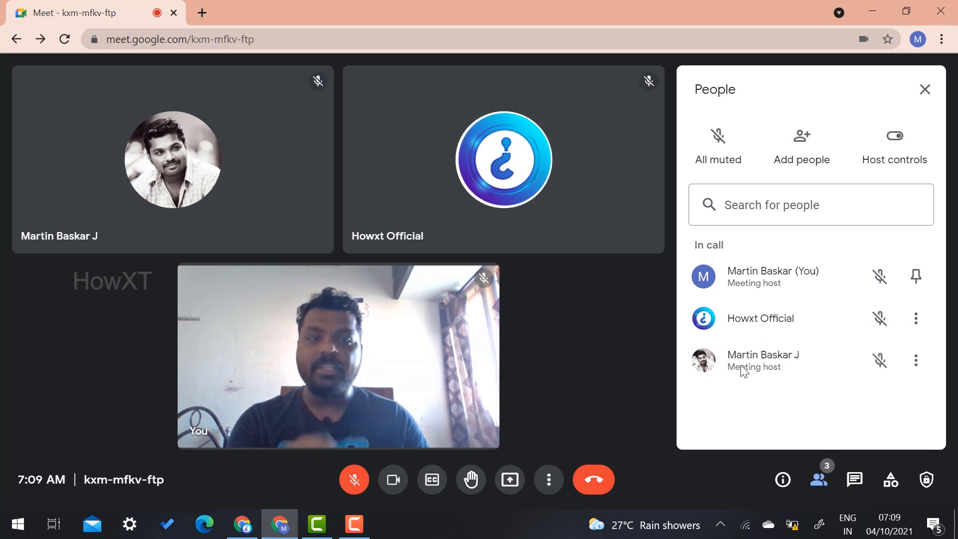
mouse_move(799, 381)
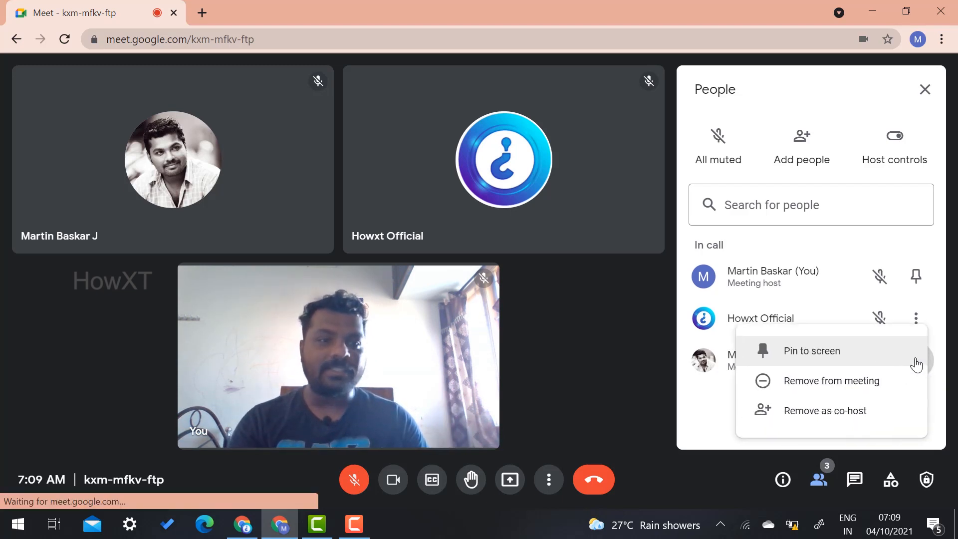
mouse_move(832, 421)
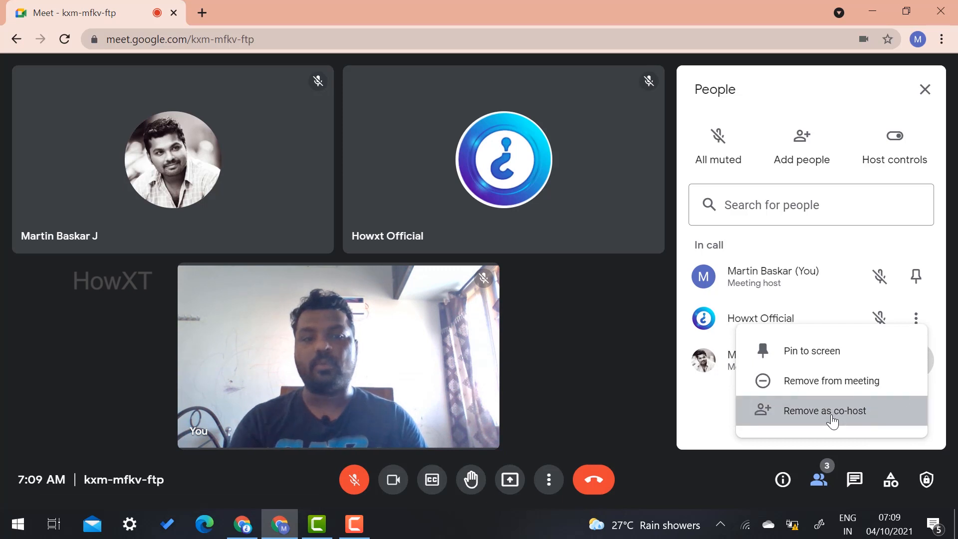
click(824, 411)
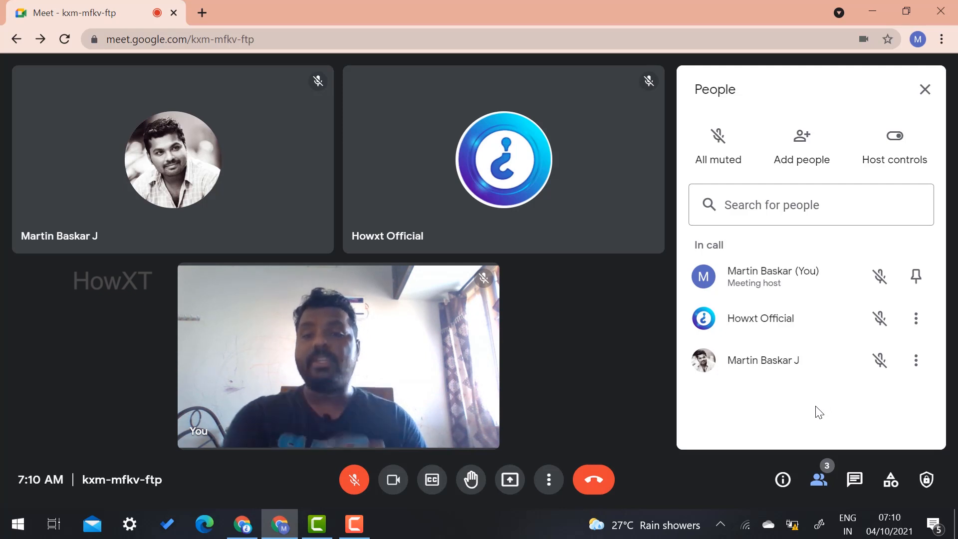
- Add Howxt Official as a co-host so it is marked Meeting host
click(916, 318)
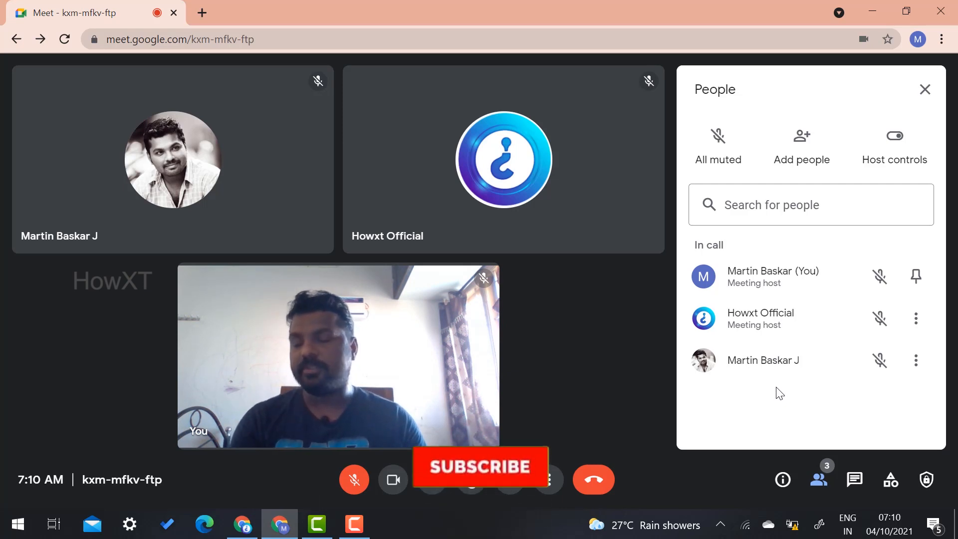
click(479, 467)
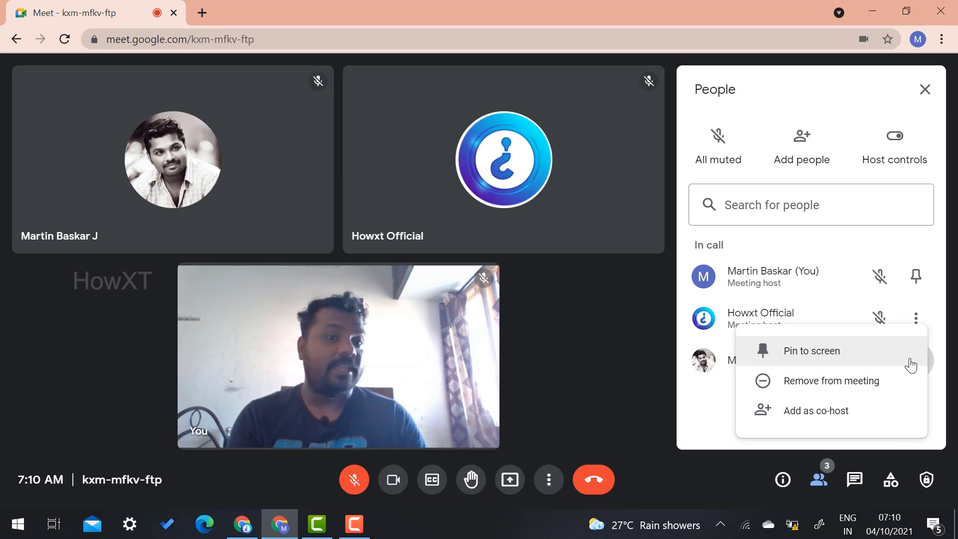
click(793, 407)
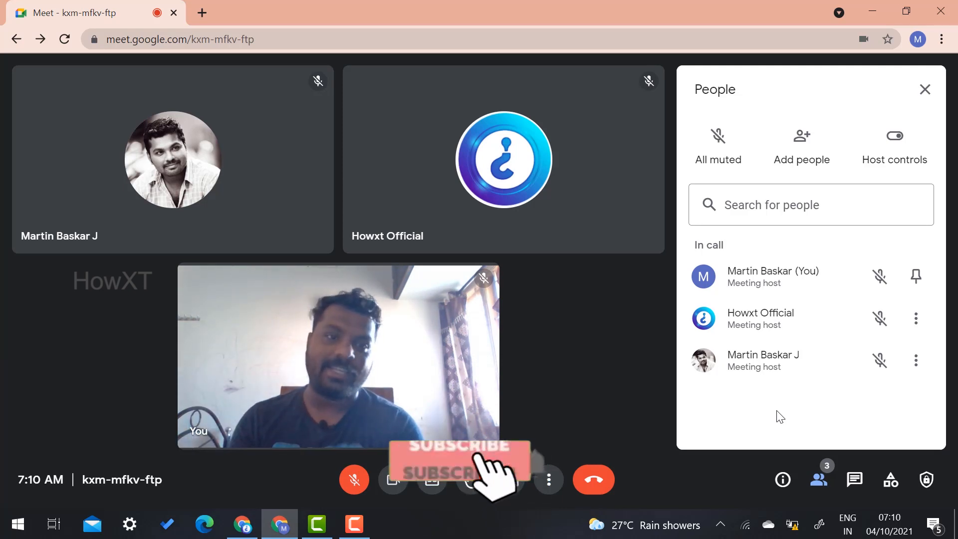
click(463, 453)
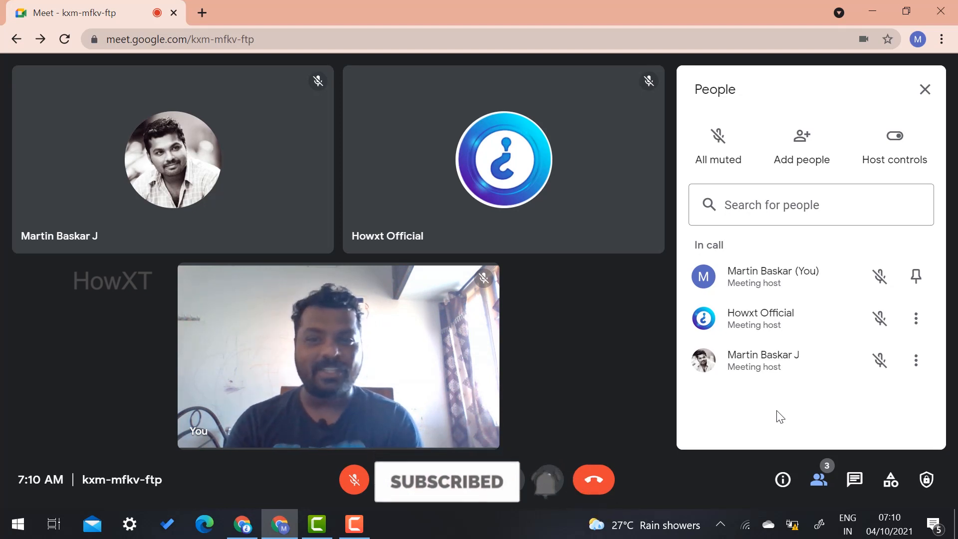